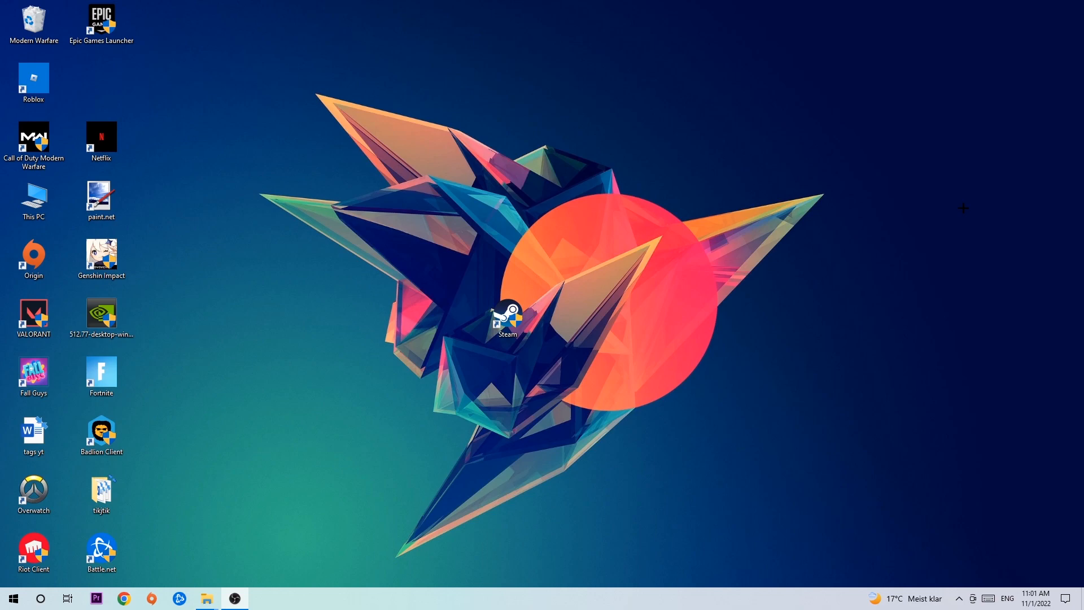
Open Display settings from the desktop menu and identify monitors 1 and 2
right_click(479, 605)
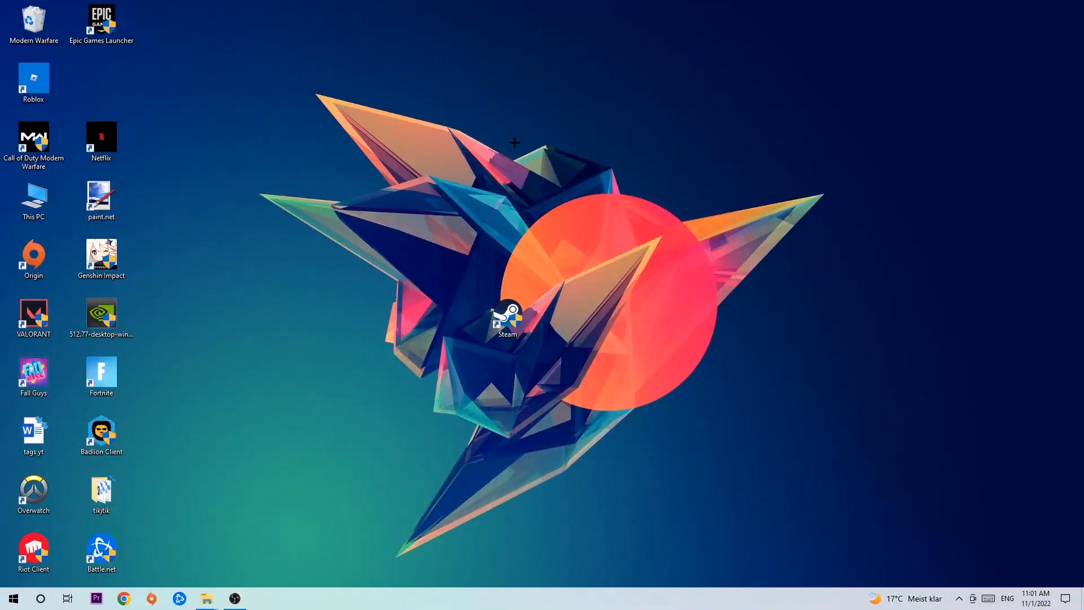
mouse_move(493, 135)
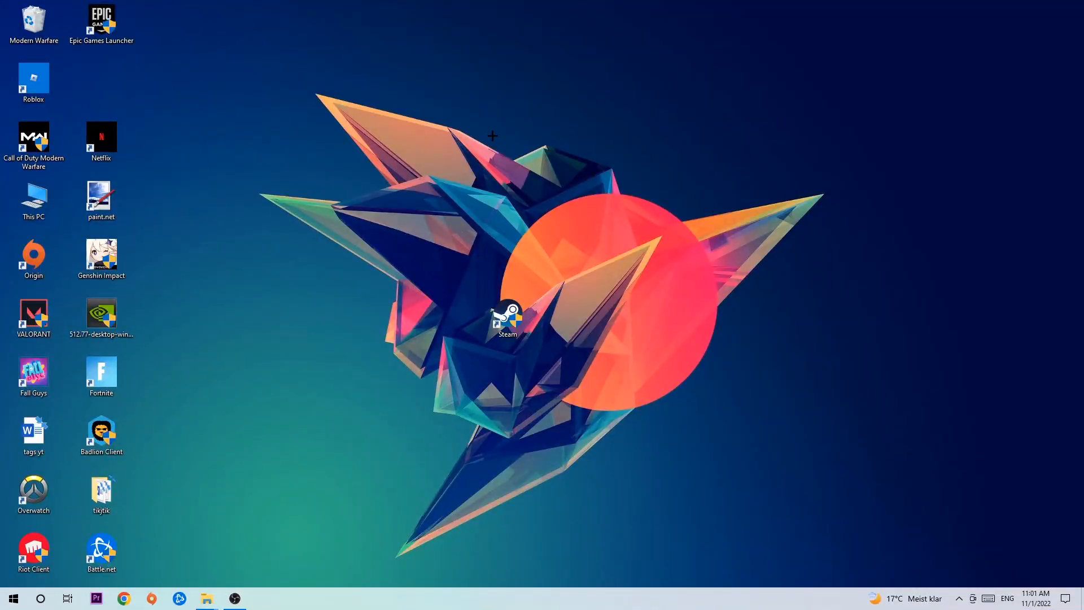
right_click(492, 135)
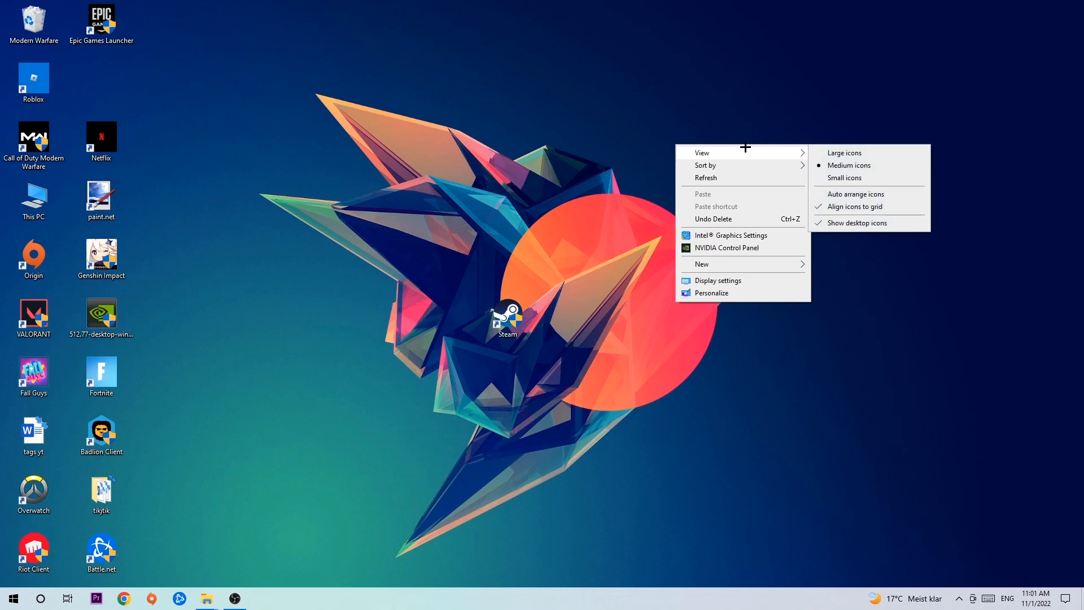
mouse_move(737, 280)
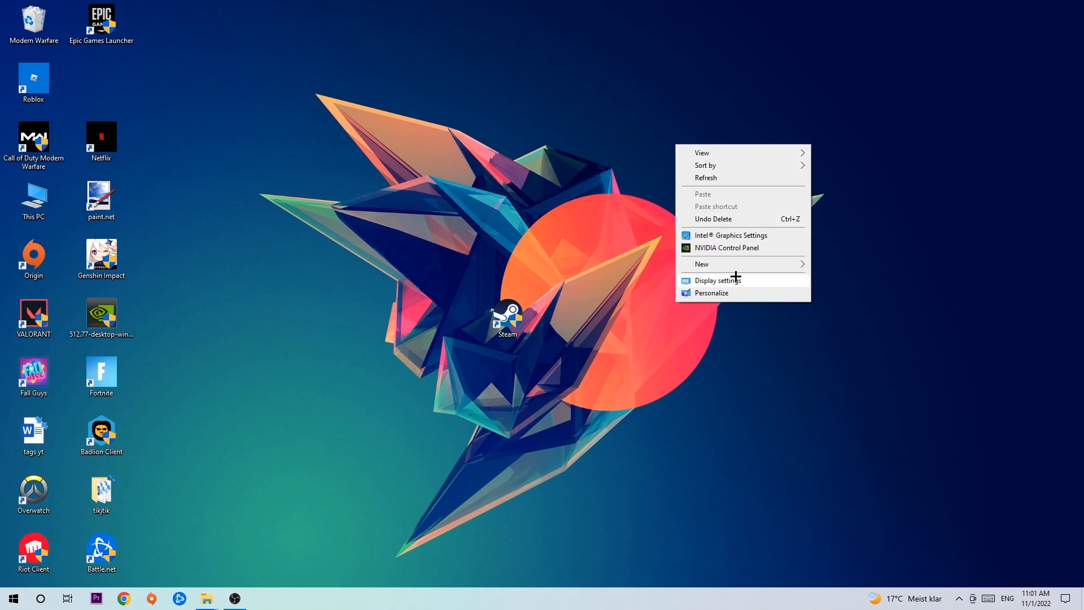
click(717, 280)
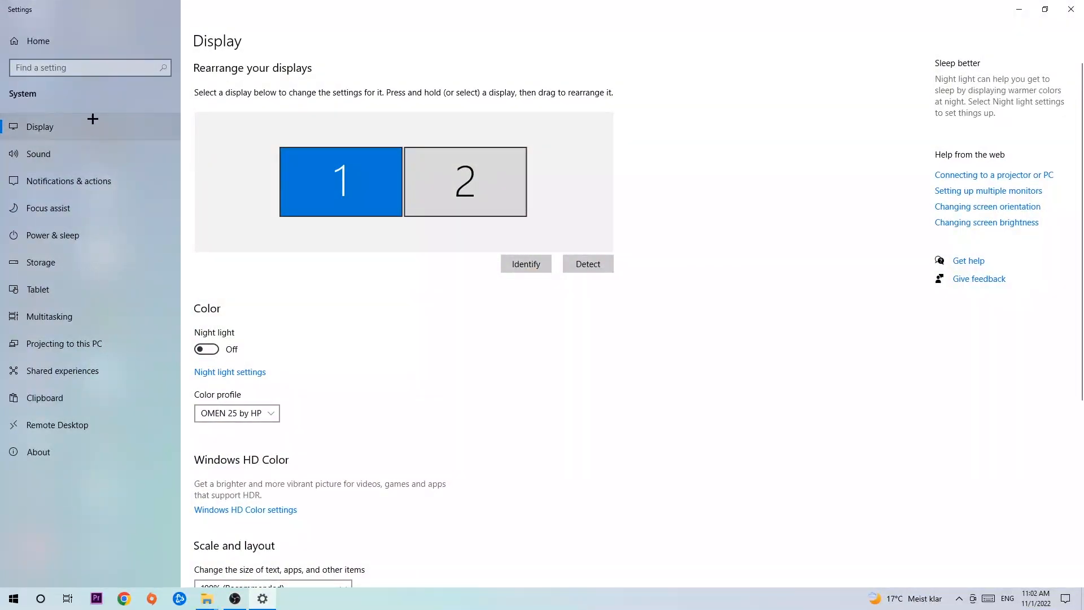
mouse_move(212, 217)
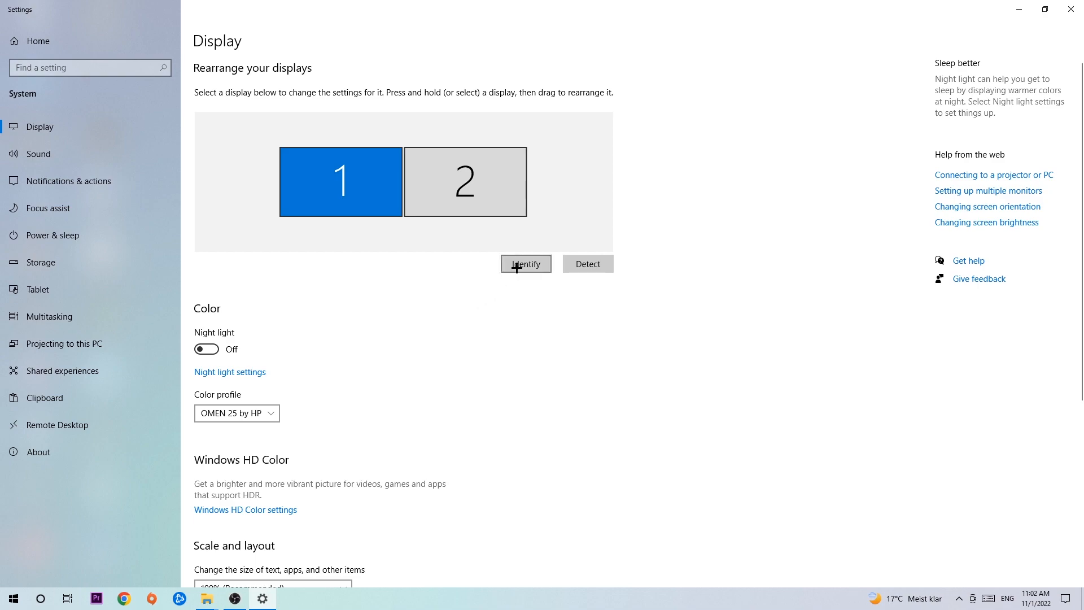
click(527, 263)
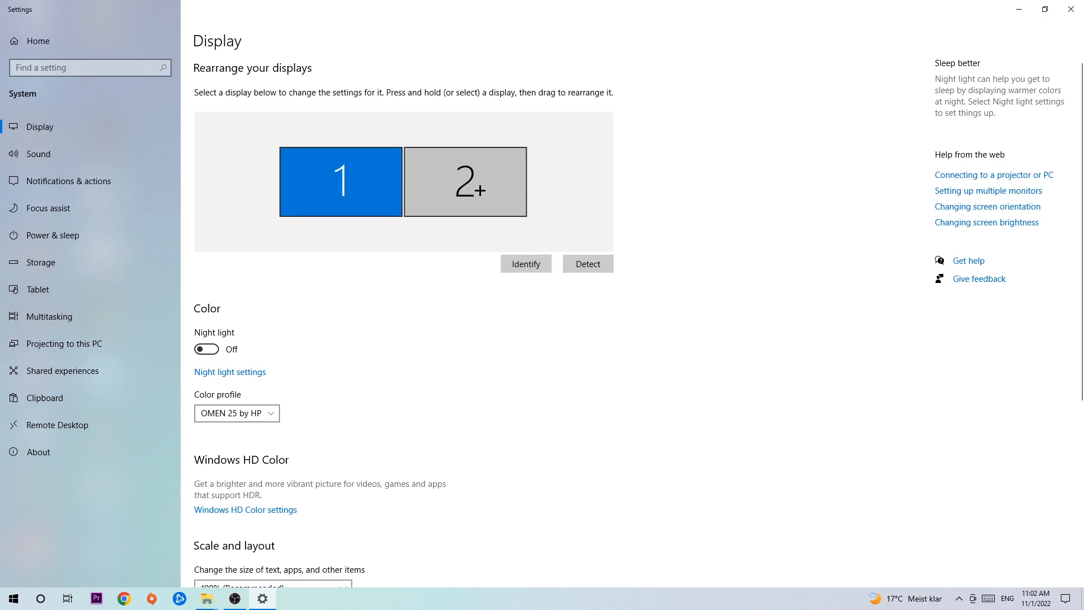
scroll(down, 3)
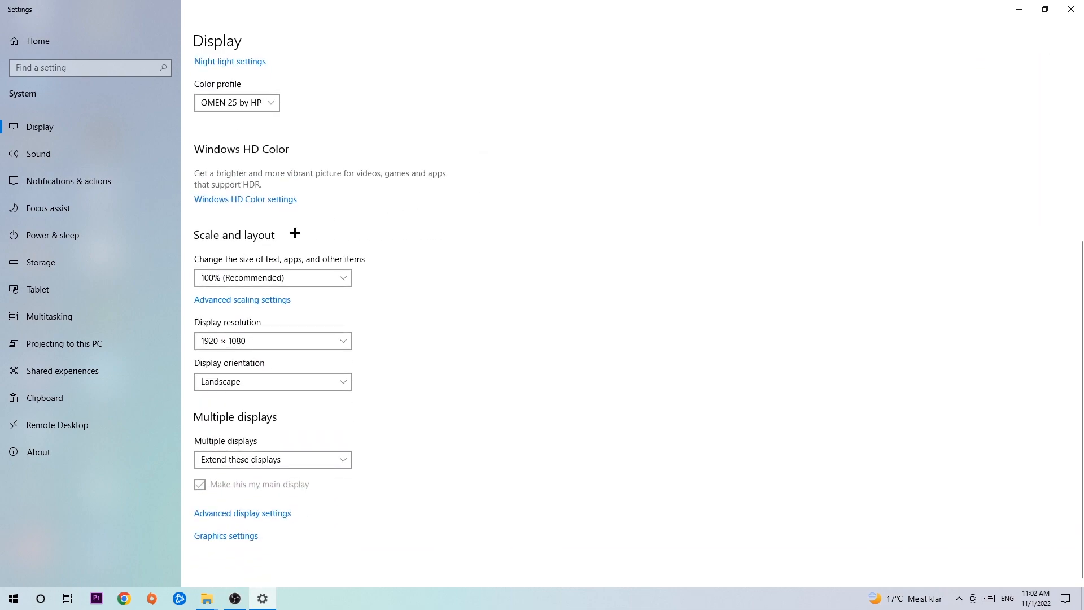
mouse_move(284, 255)
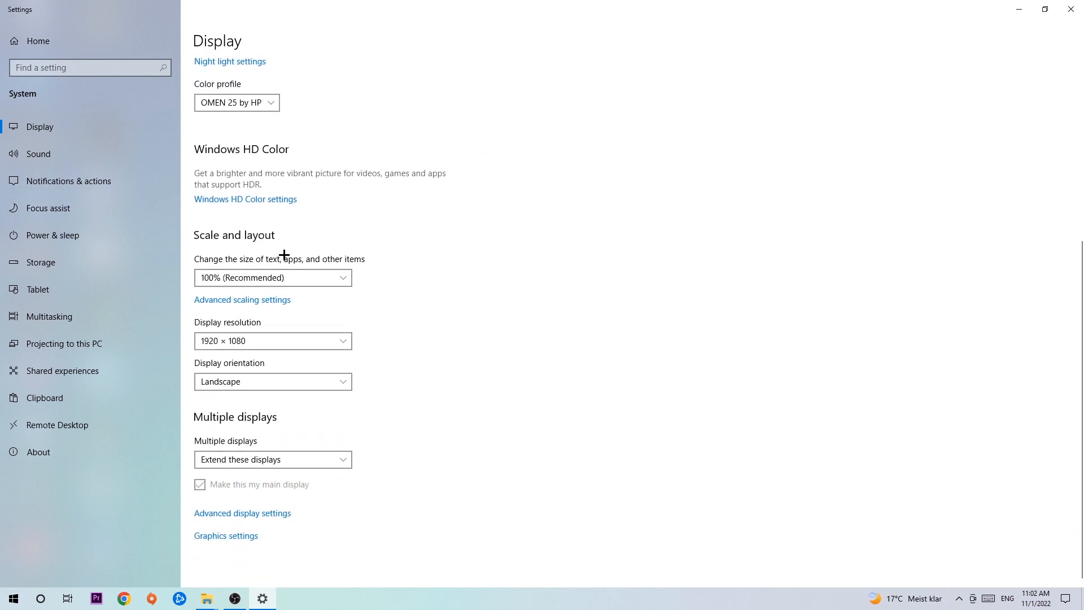
mouse_move(378, 266)
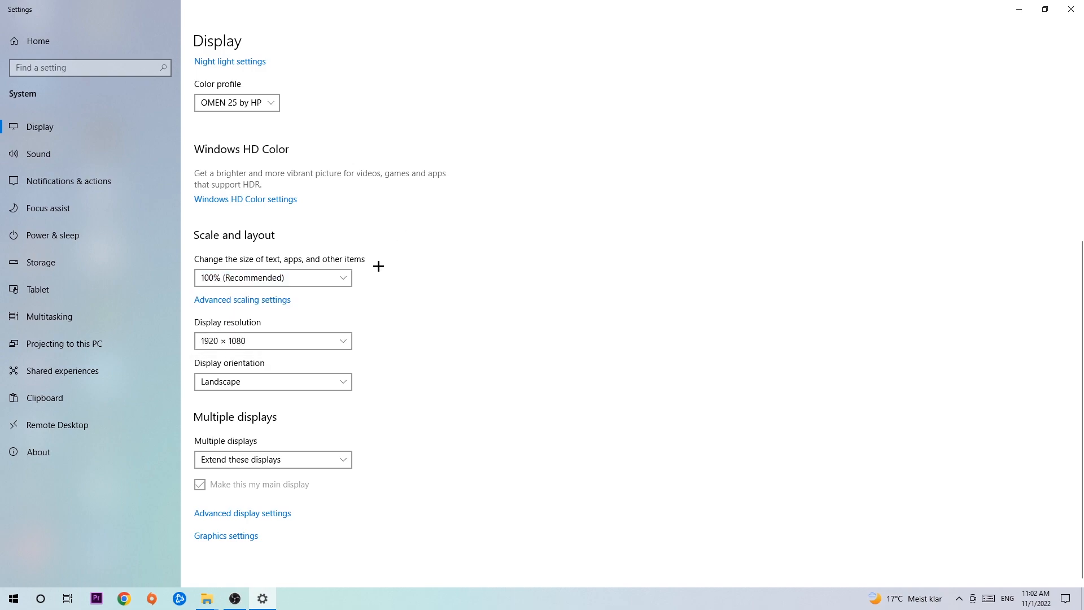
mouse_move(403, 279)
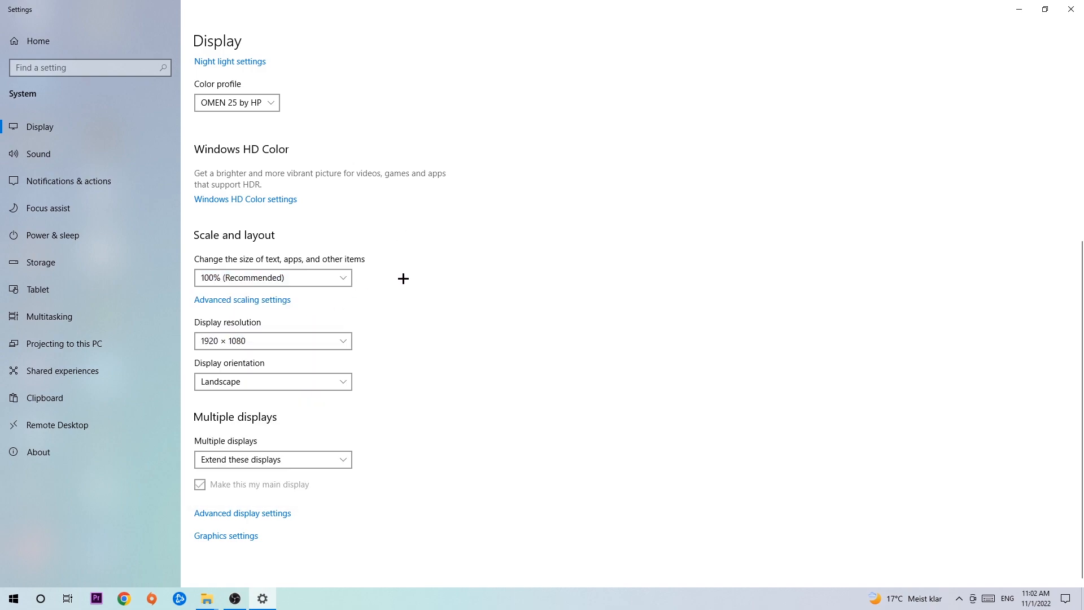
mouse_move(400, 281)
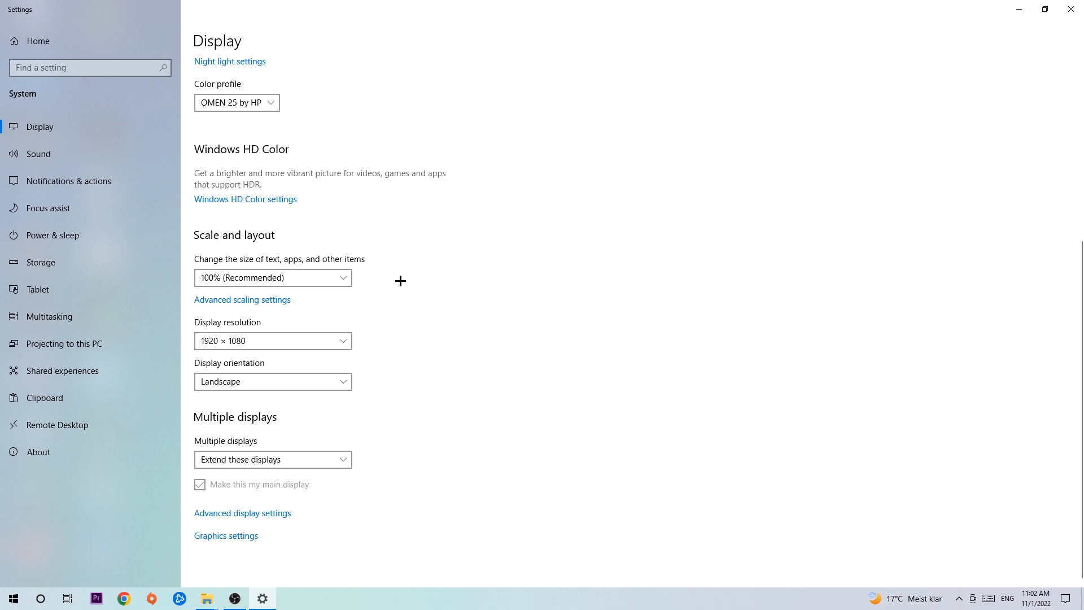
mouse_move(396, 282)
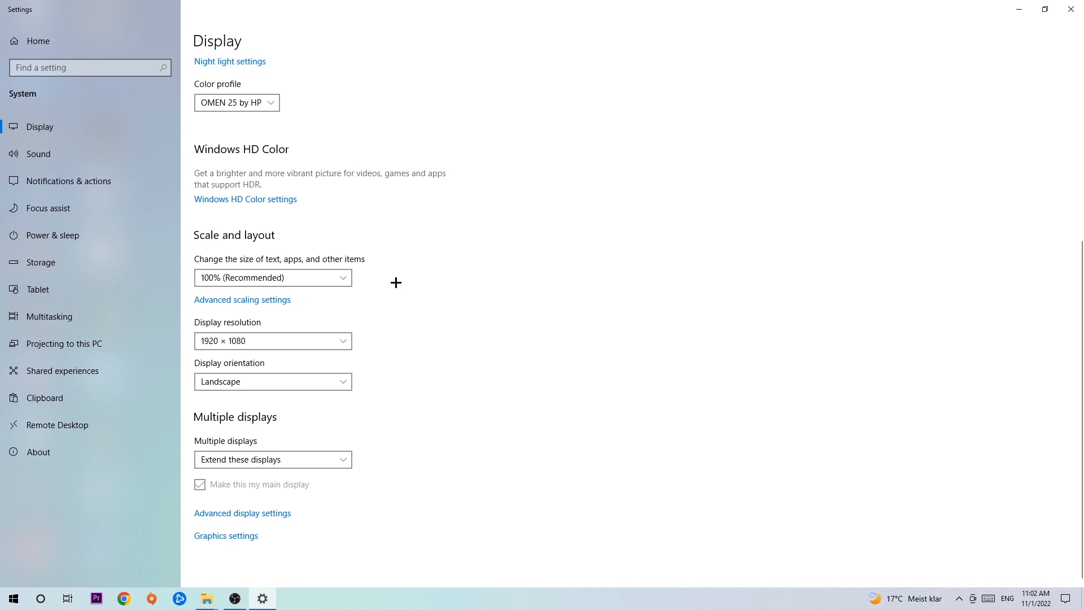
mouse_move(1072, 7)
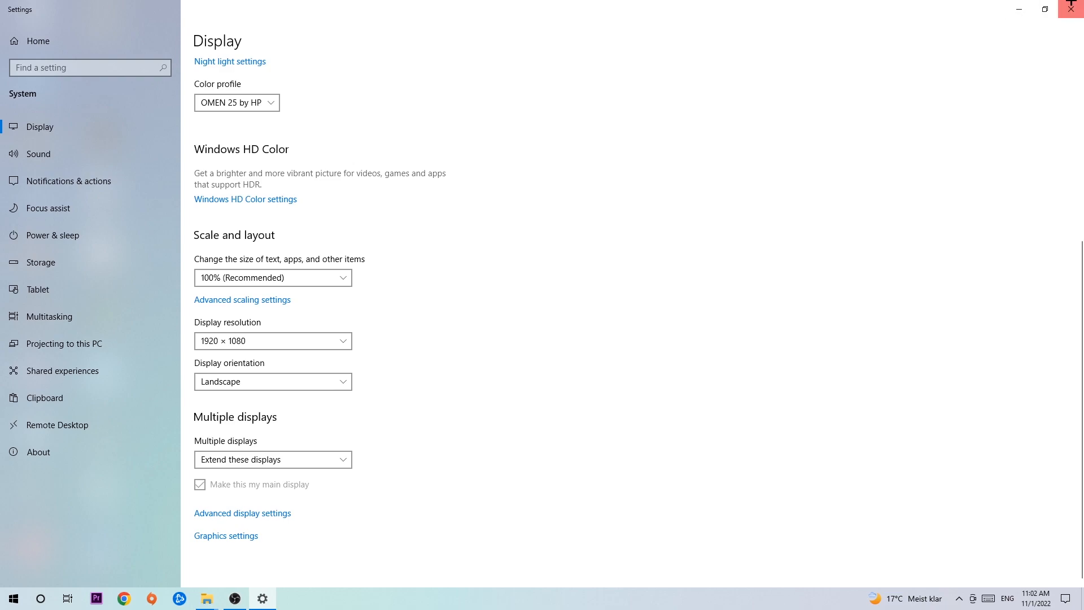
Close Display settings and reopen Settings on Update & Security, showing the PC up to date
click(1073, 8)
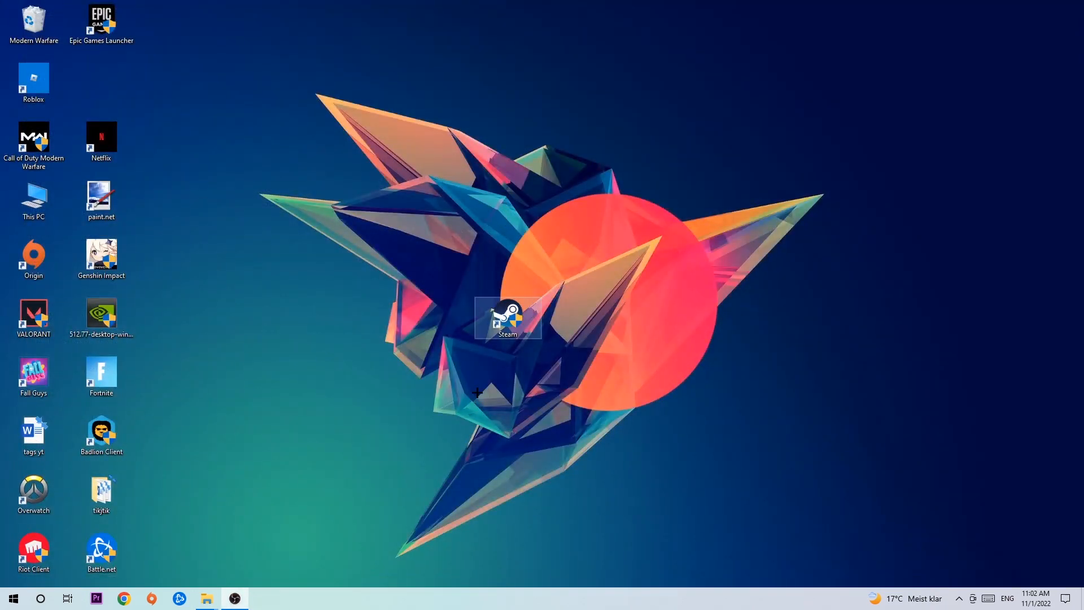
click(13, 598)
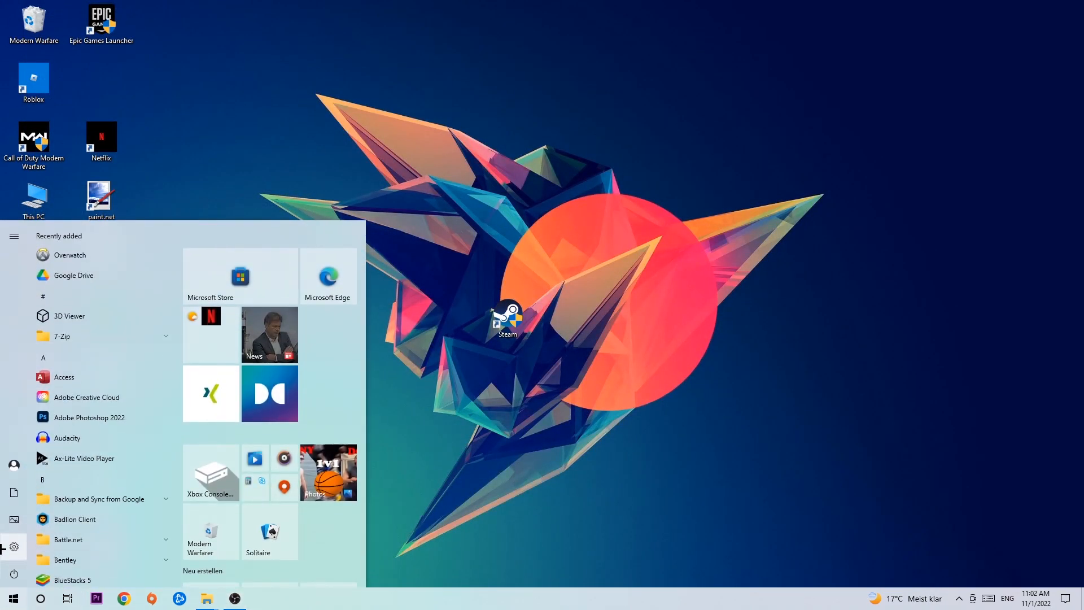
click(11, 547)
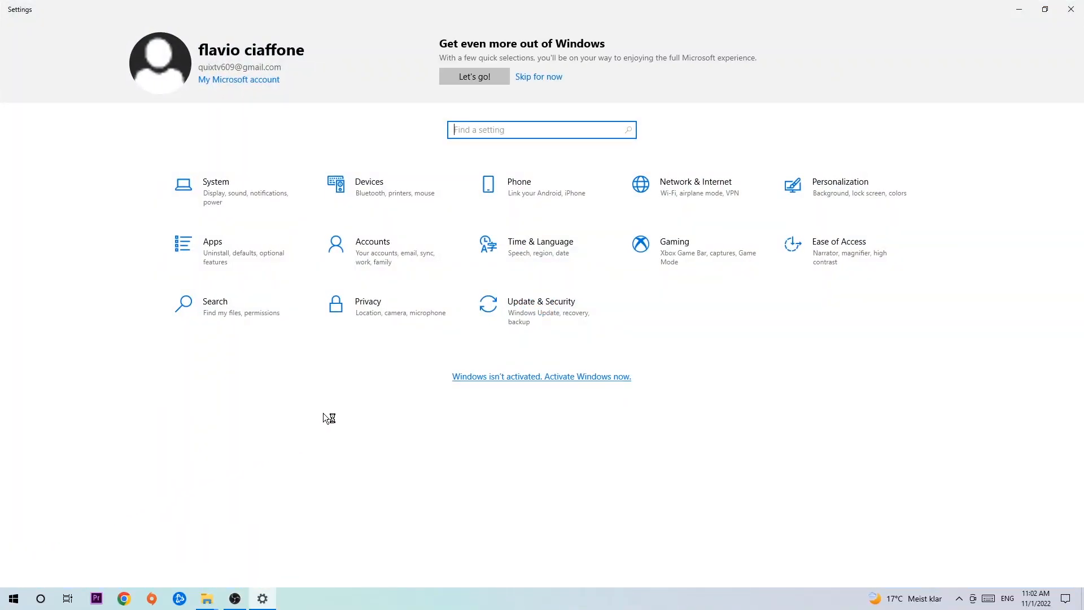
click(541, 302)
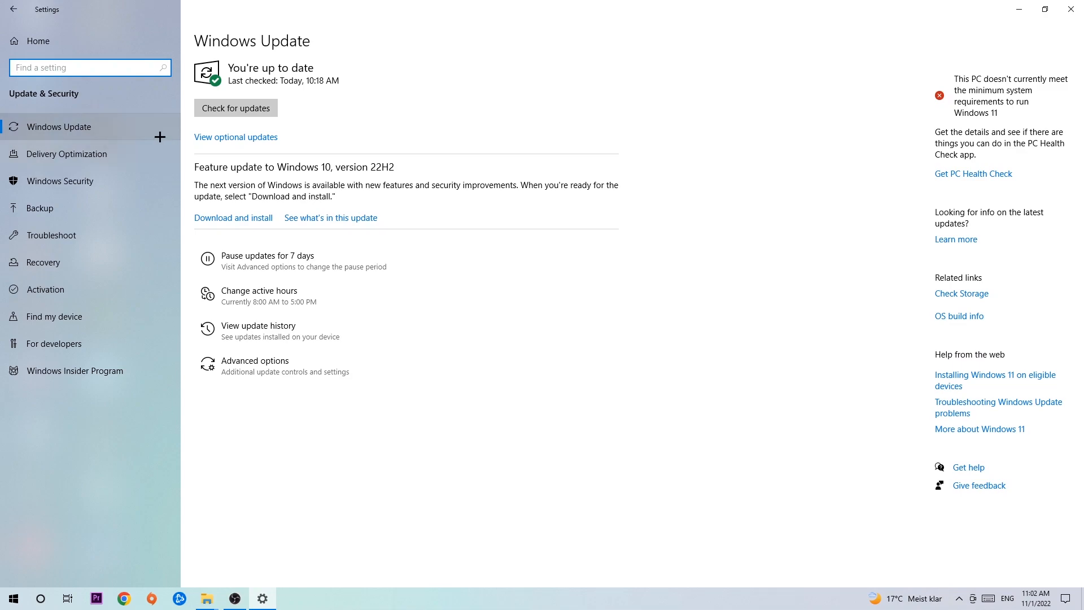
mouse_move(370, 95)
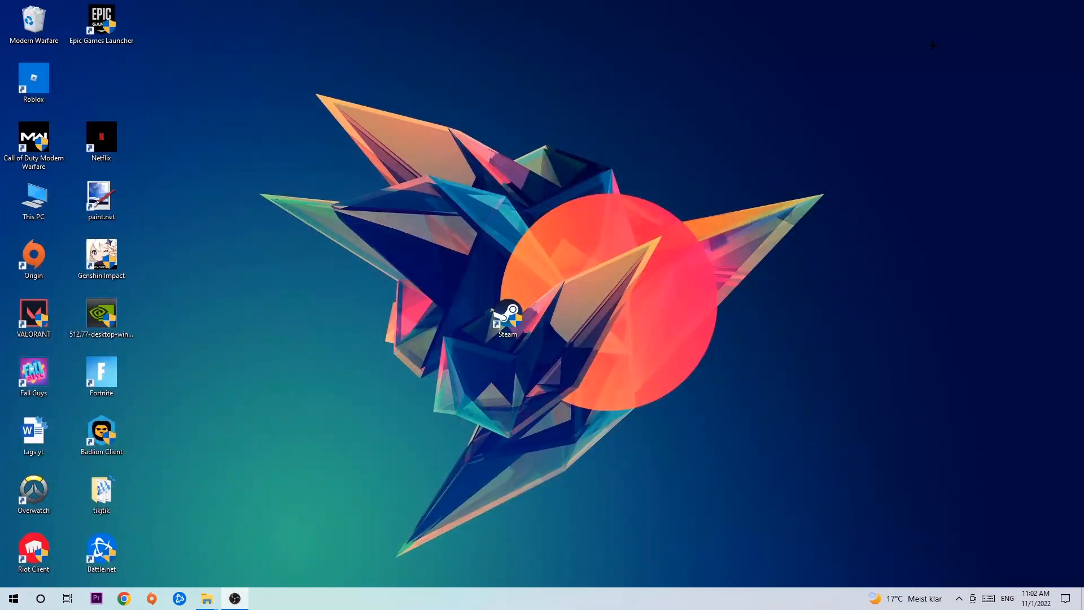
Drag the 512.77 NVIDIA driver file from the icon grid to just above Steam
drag(101, 313, 440, 200)
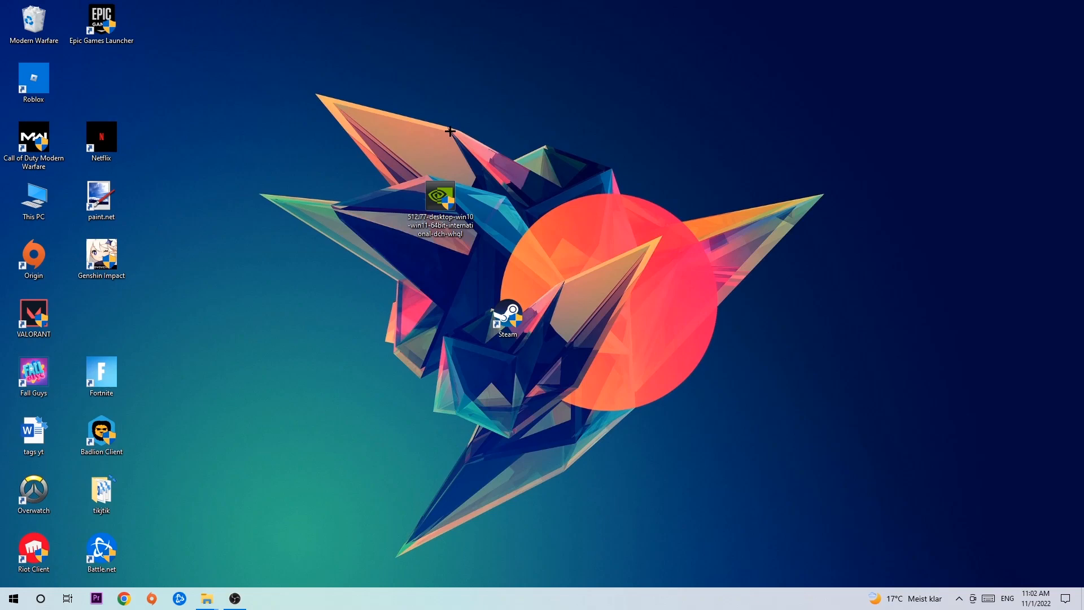
mouse_move(446, 153)
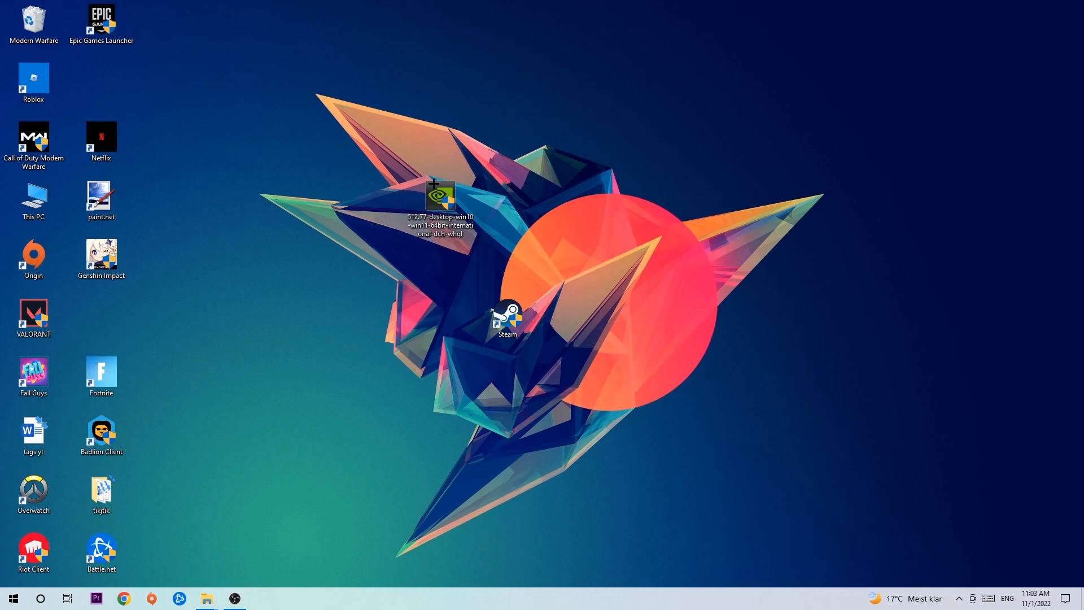
drag(440, 197, 508, 255)
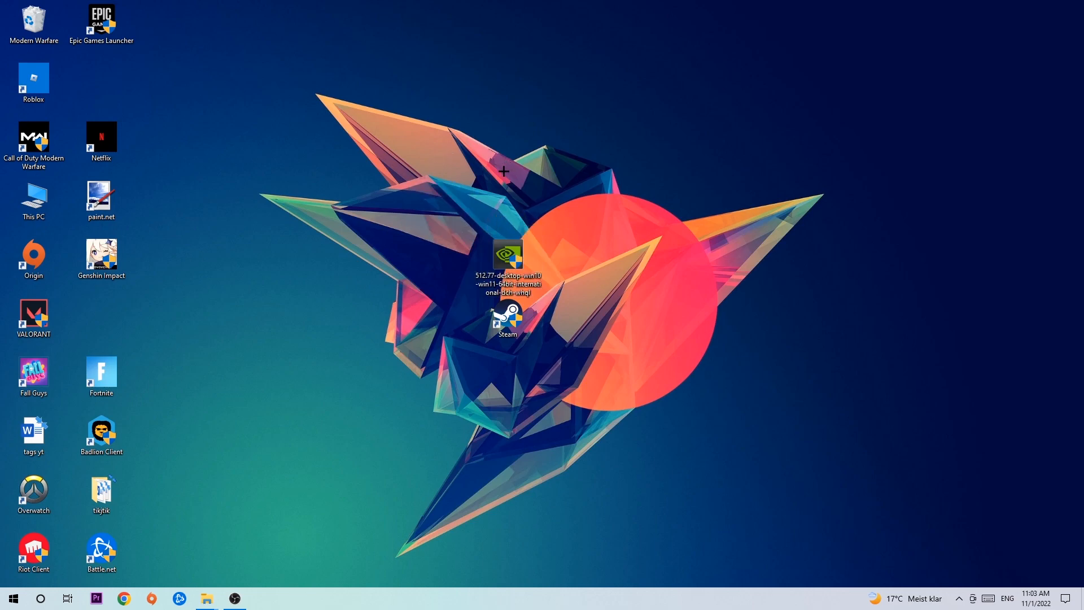